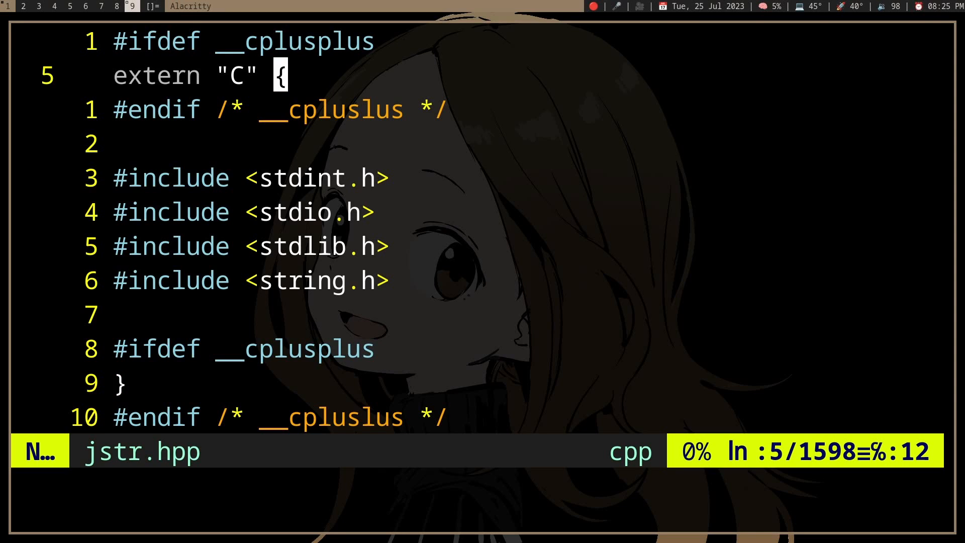
# Select the current line in visual line mode and begin a :s substitute command
pyautogui.press('V')
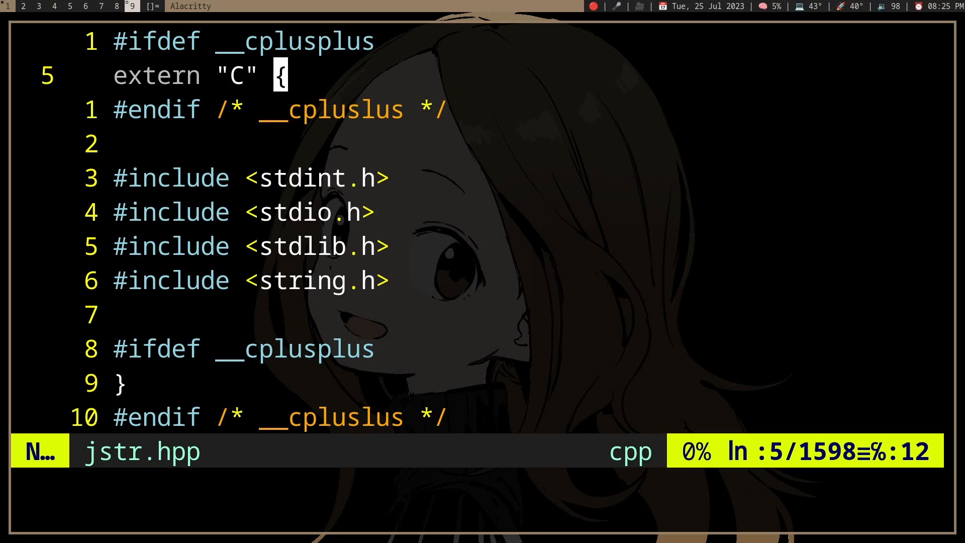
pyautogui.write(':s')
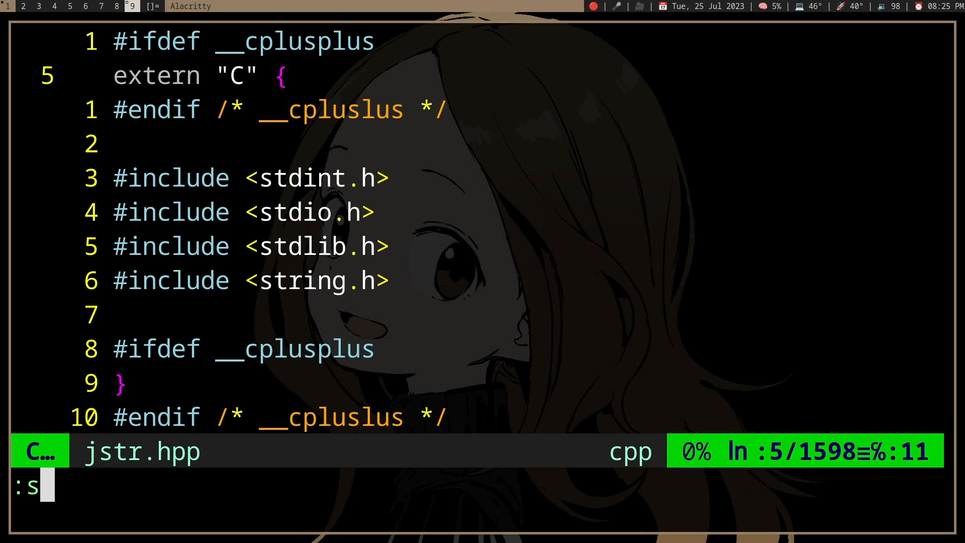
pyautogui.write('/{')
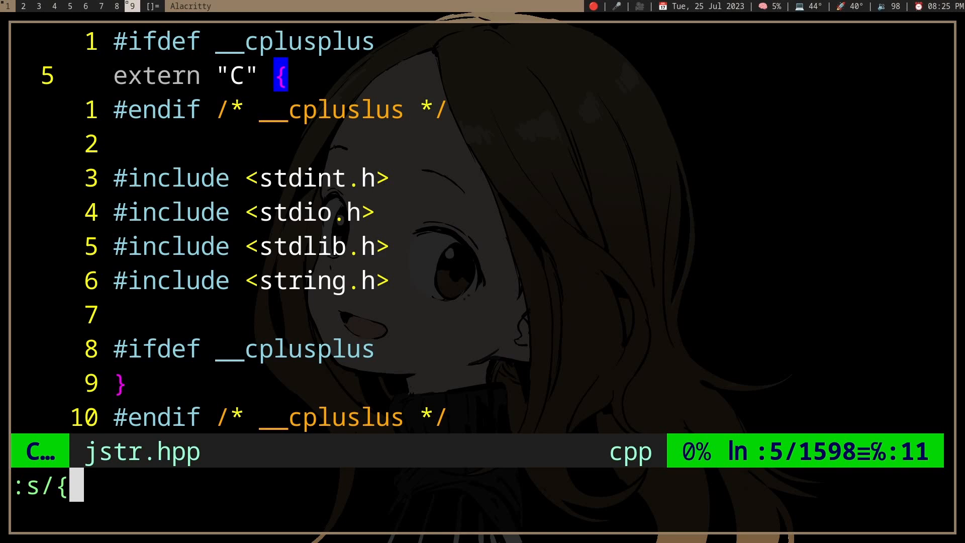
pyautogui.write('.*')
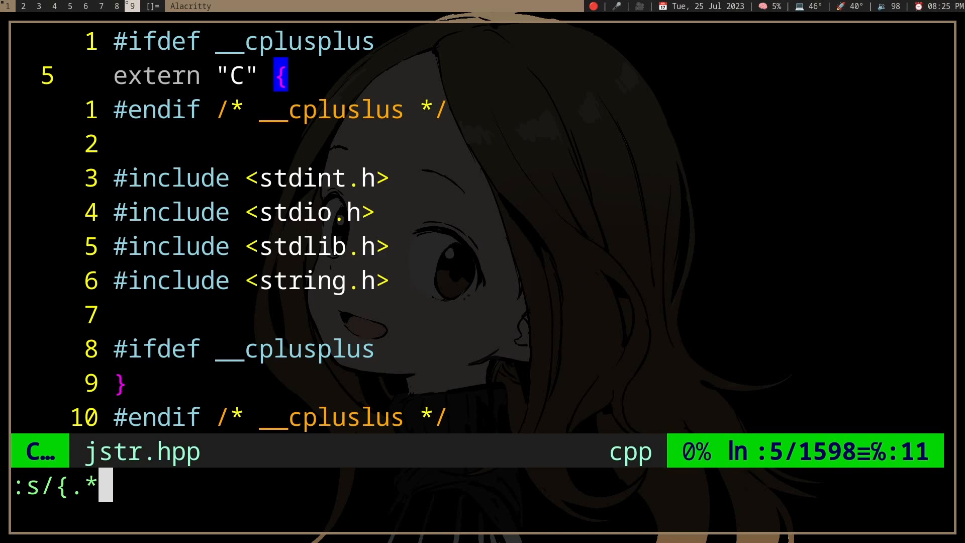
pyautogui.write('}/g')
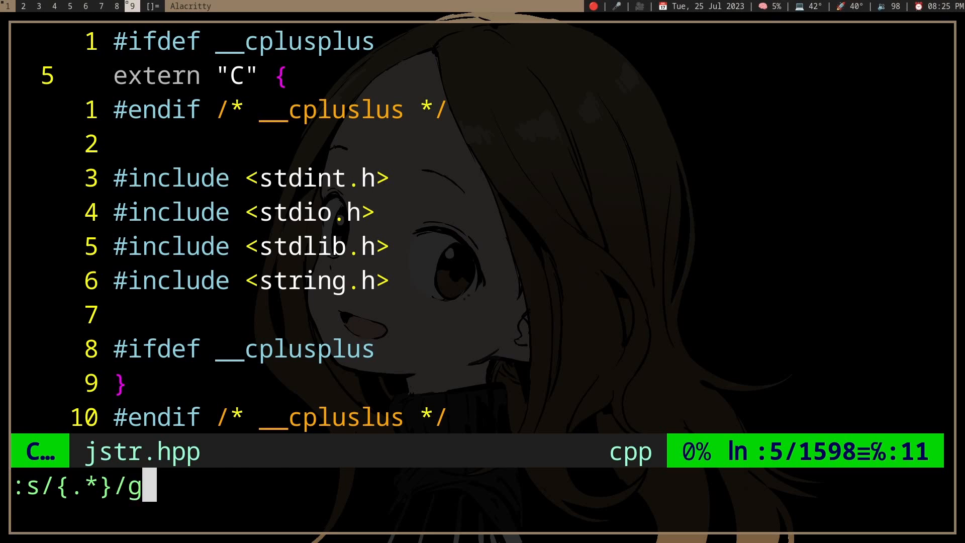
pyautogui.press('Return')
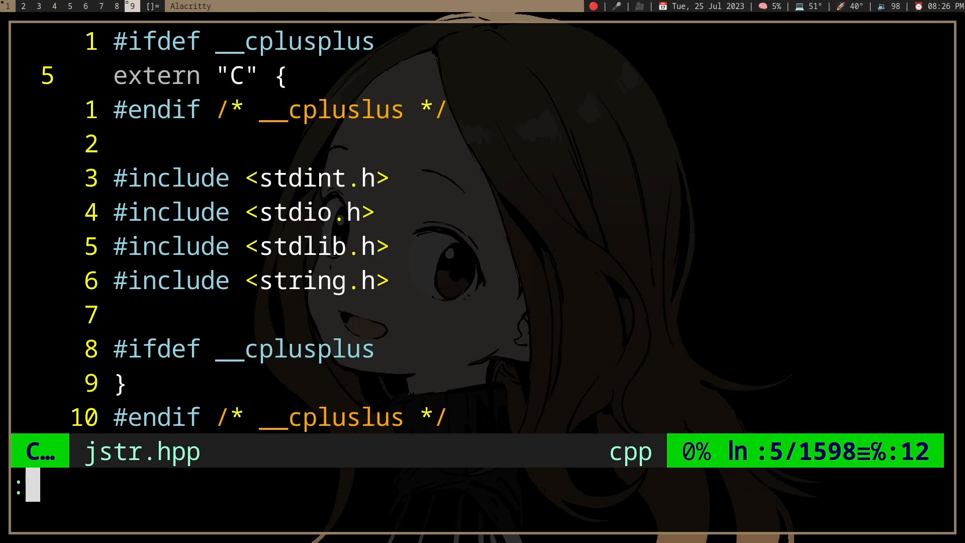
pyautogui.write('s/exten.*')
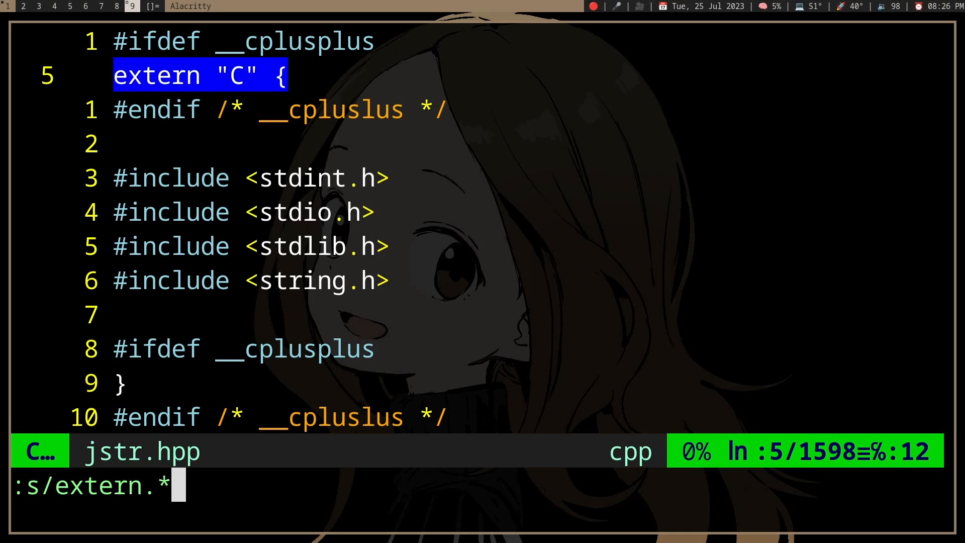
pyautogui.write('"')
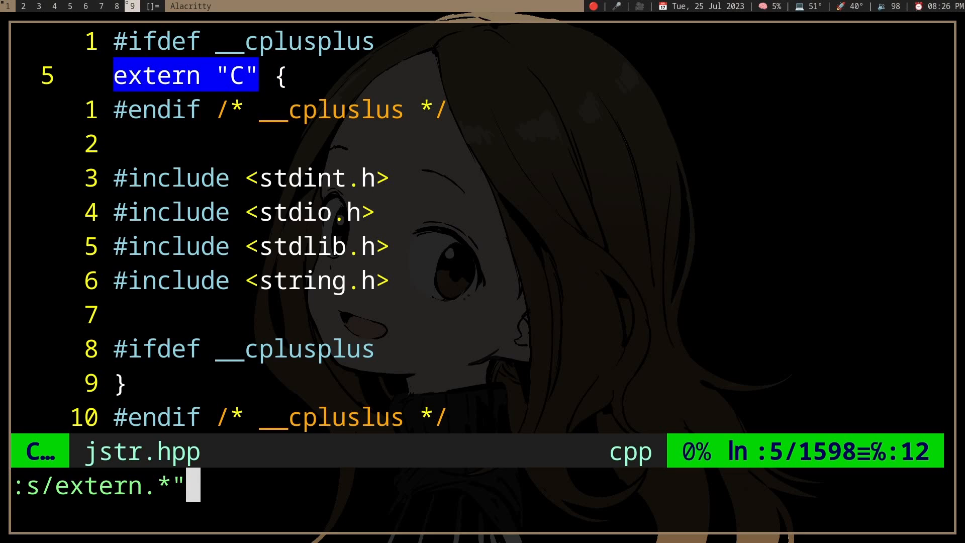
pyautogui.press('BackSpace')
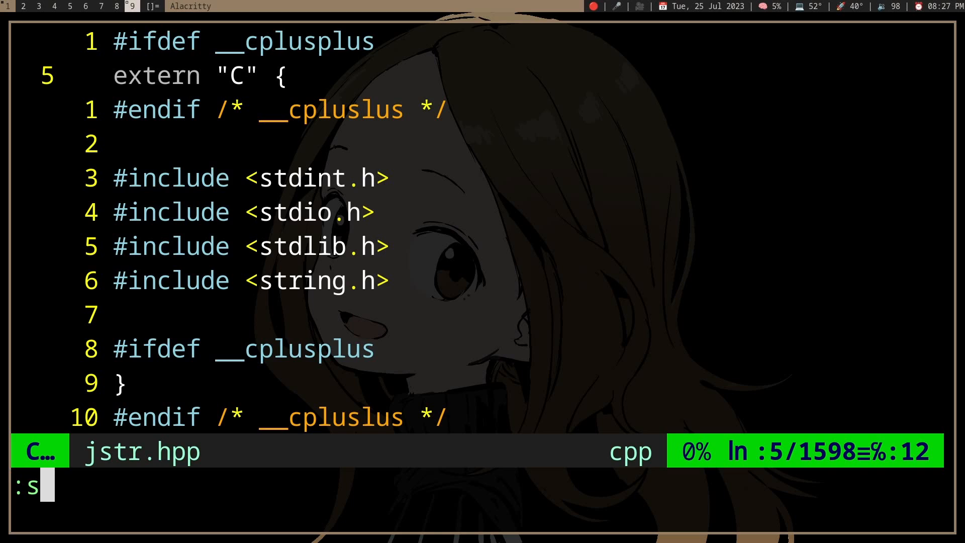
# Write the pattern {\(.\|\n\): an opening brace, then any character or newline
pyautogui.write('/}')
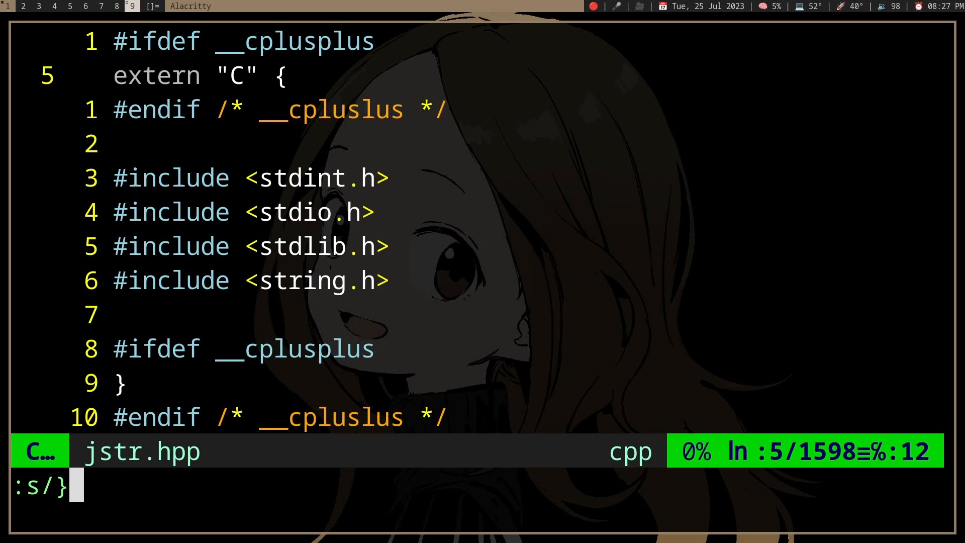
pyautogui.write('{')
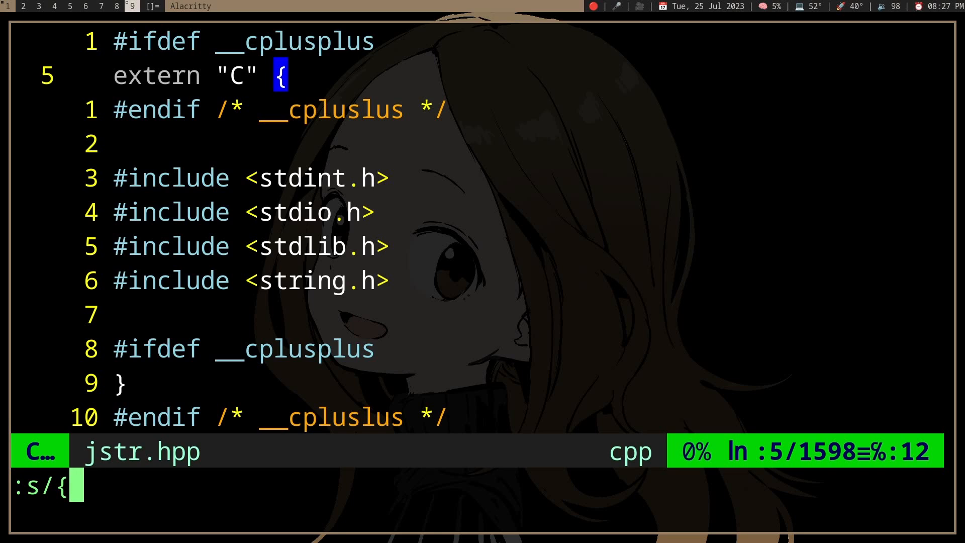
pyautogui.write('\\(\\')
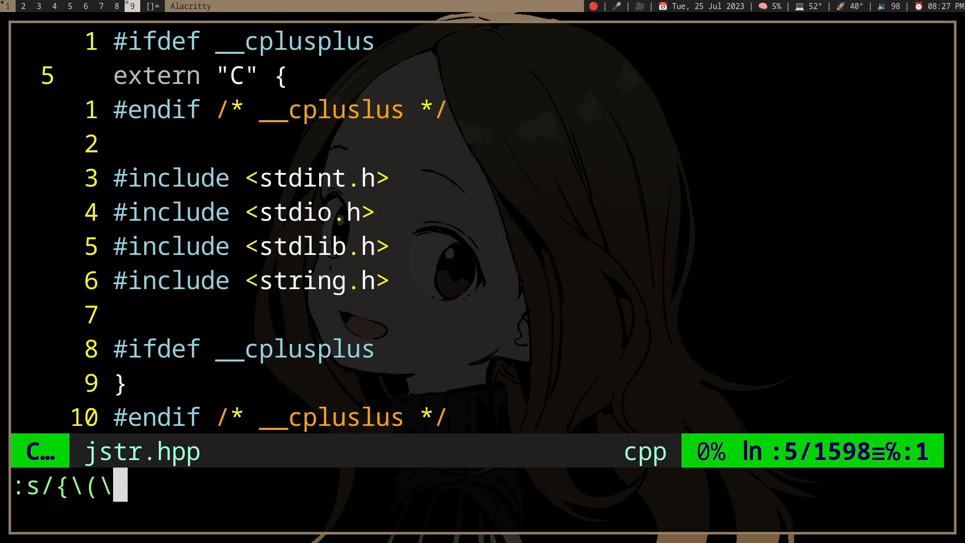
pyautogui.write(')')
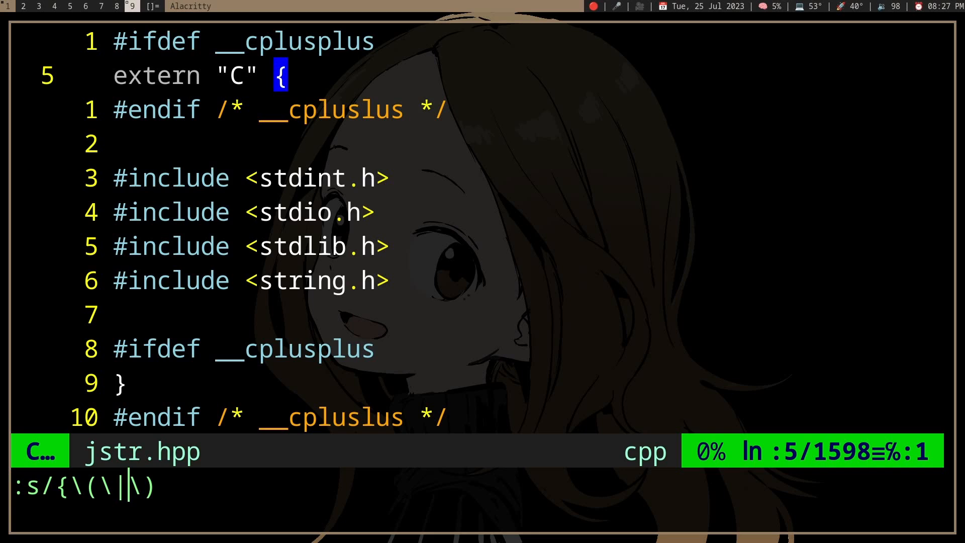
pyautogui.press('BackSpace')
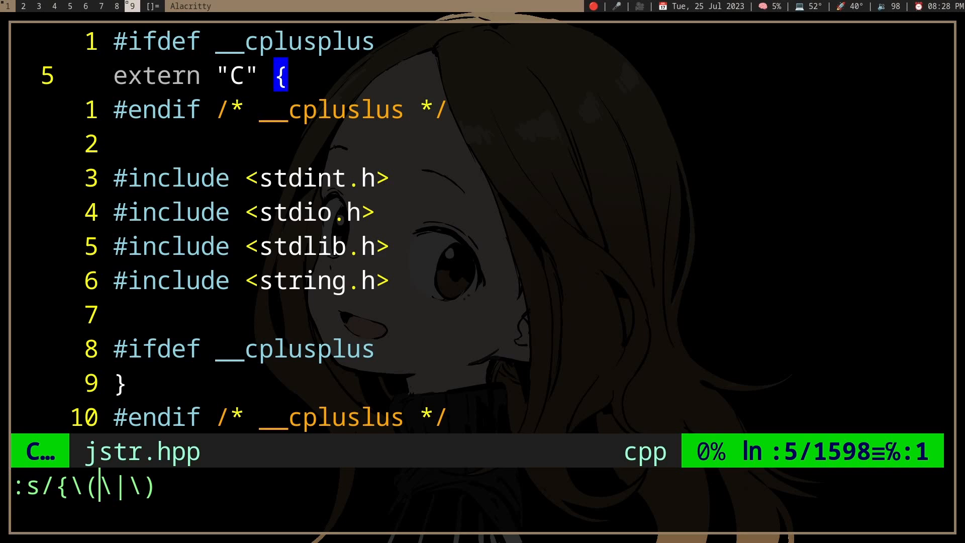
pyautogui.write('\\')
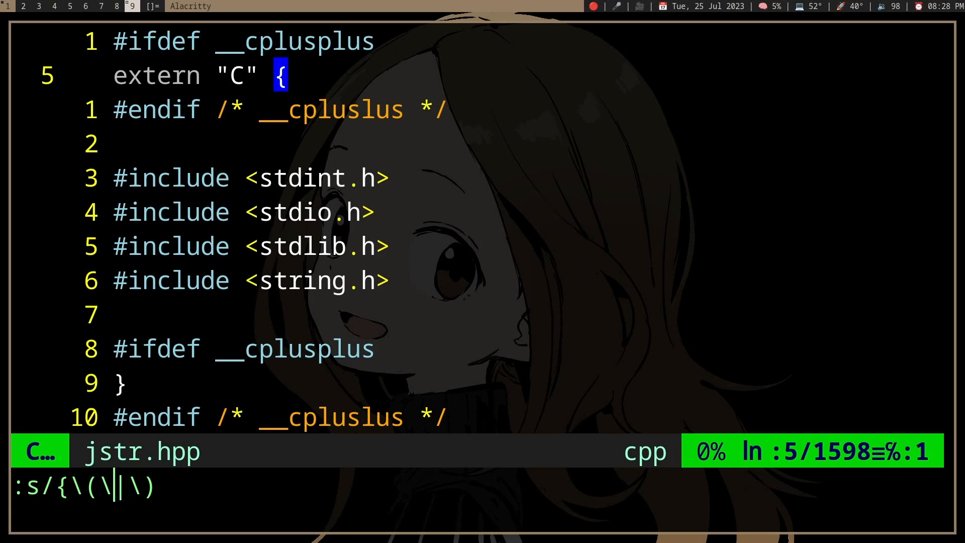
pyautogui.press('BackSpace')
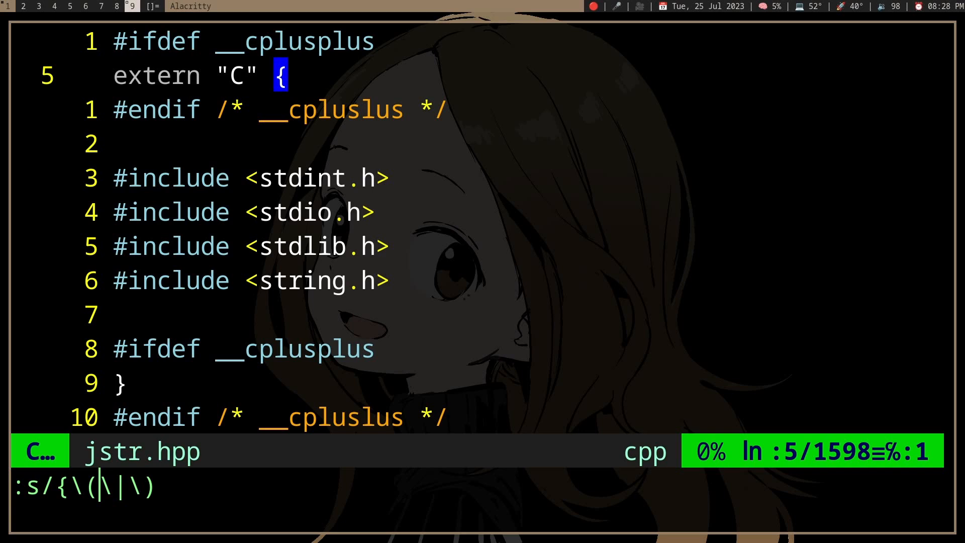
pyautogui.write('.')
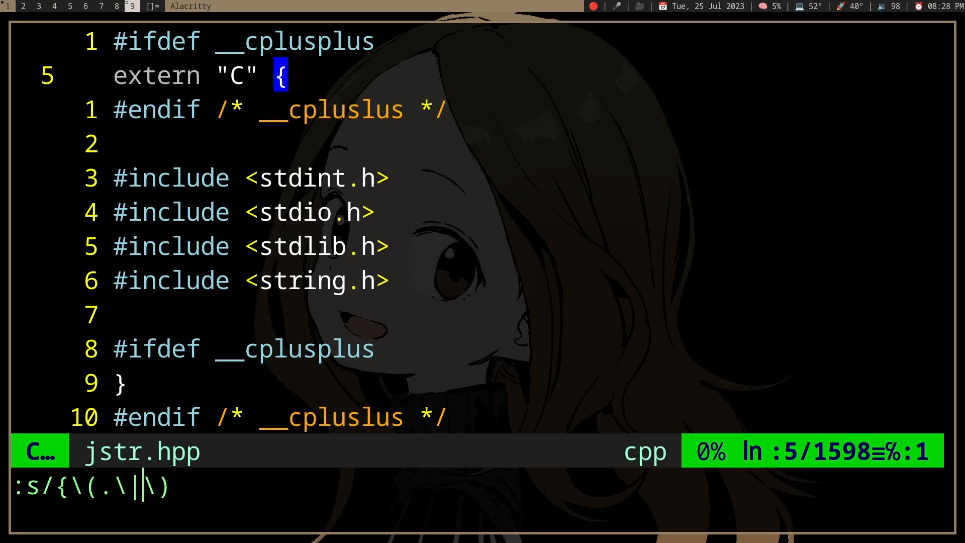
pyautogui.write('\\n\\')
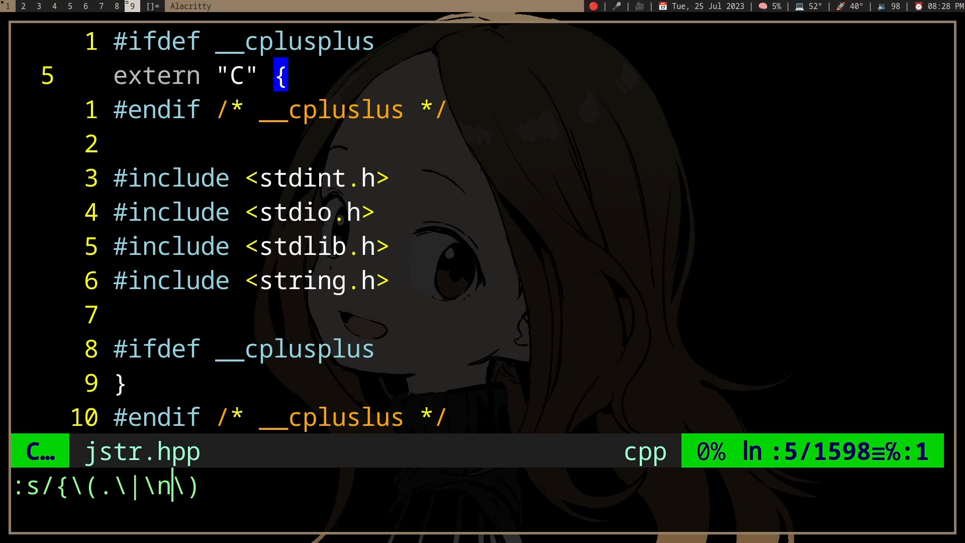
# Extend the pattern to {\(.\|\n\)*} and start an empty replacement to preview the match
pyautogui.write('*')
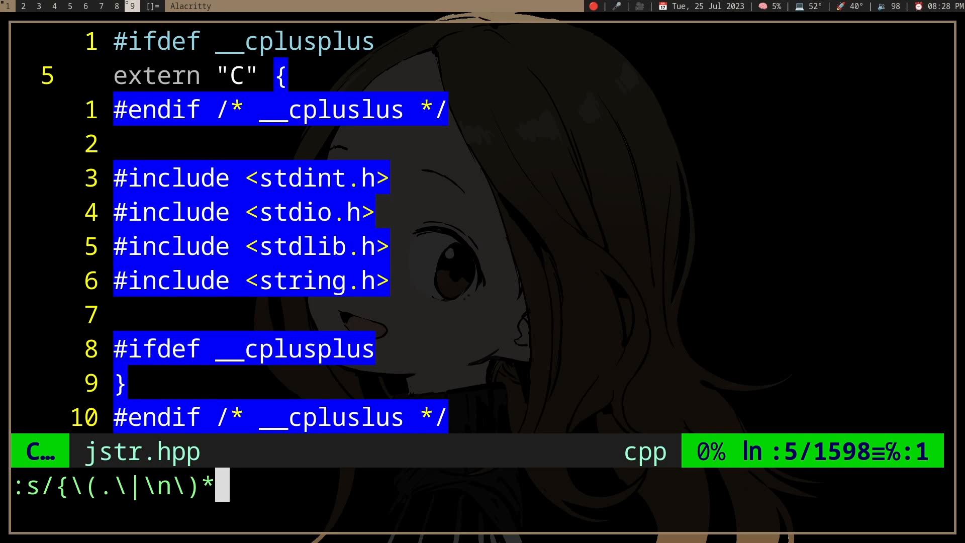
pyautogui.write('}')
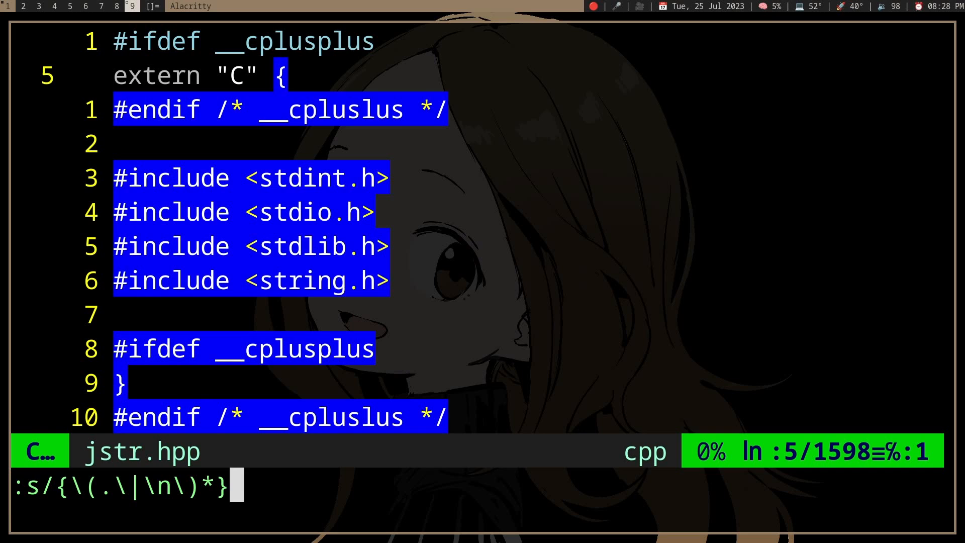
pyautogui.press('Return')
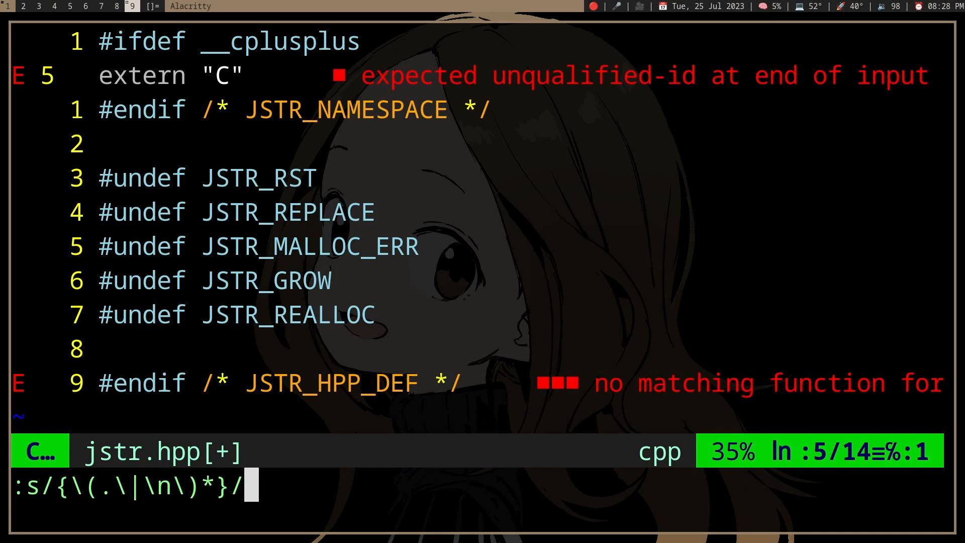
# Cancel the substitution, then jump to the file's end and back to inspect the match
pyautogui.press('Return')
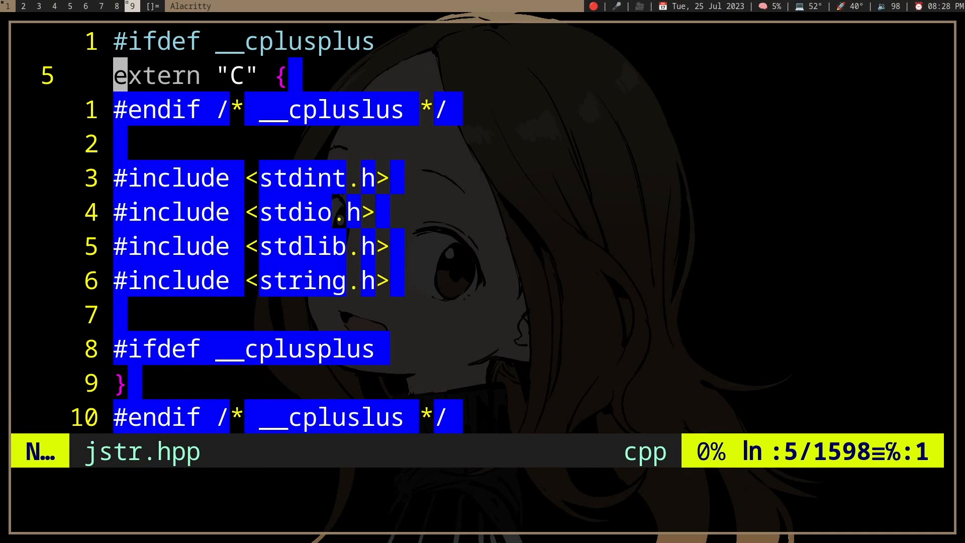
pyautogui.press('G')
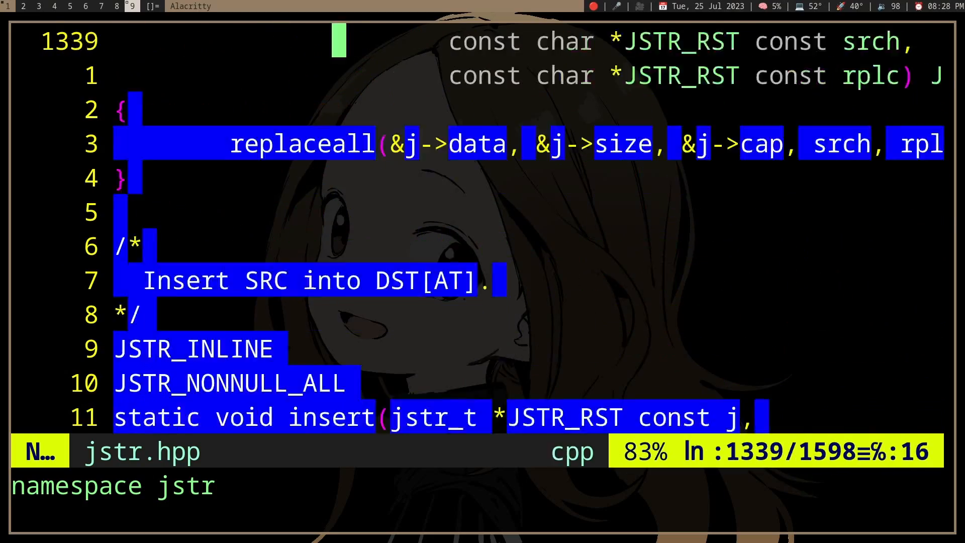
pyautogui.press('gg')
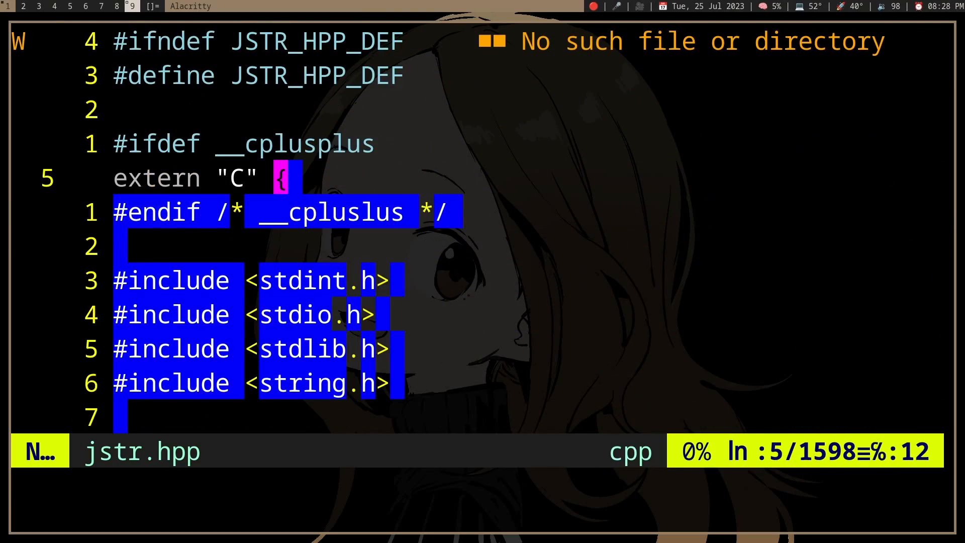